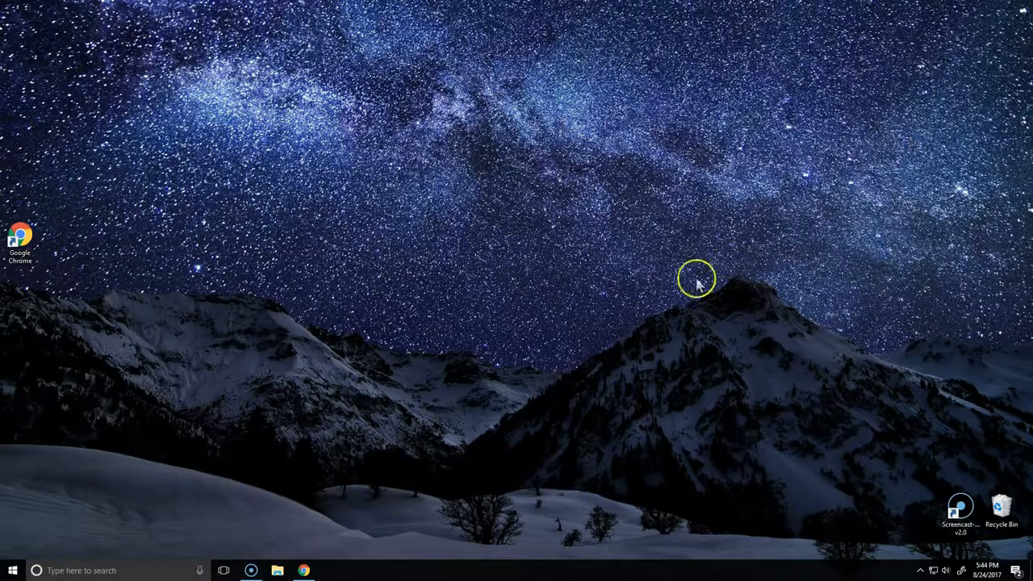
Launch Google Chrome from the desktop shortcut to reach daz3d.com.
left_click(302, 571)
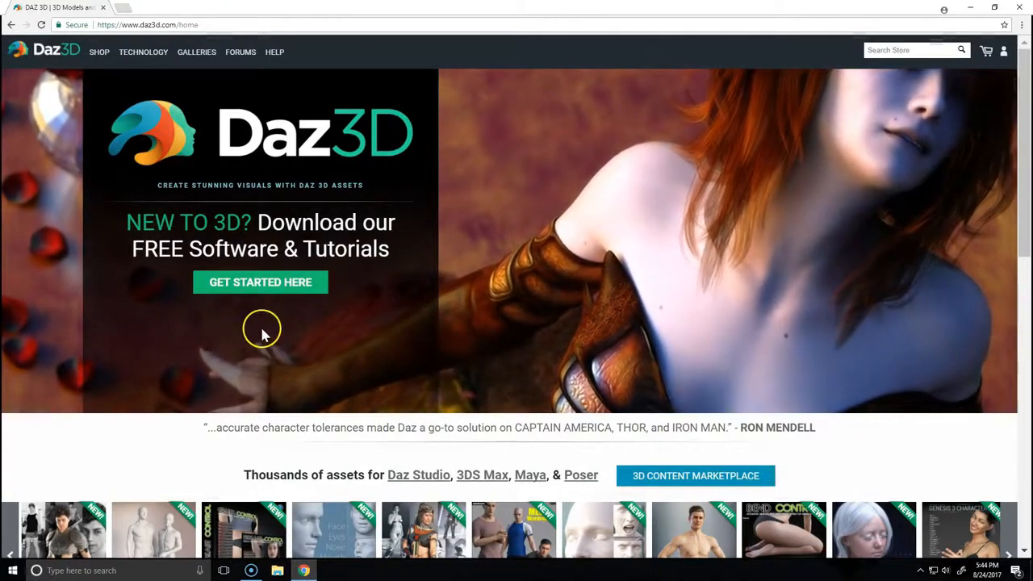
Open the Get Daz Studio registration page, then the Daz Studio info page in a new tab.
left_click(260, 281)
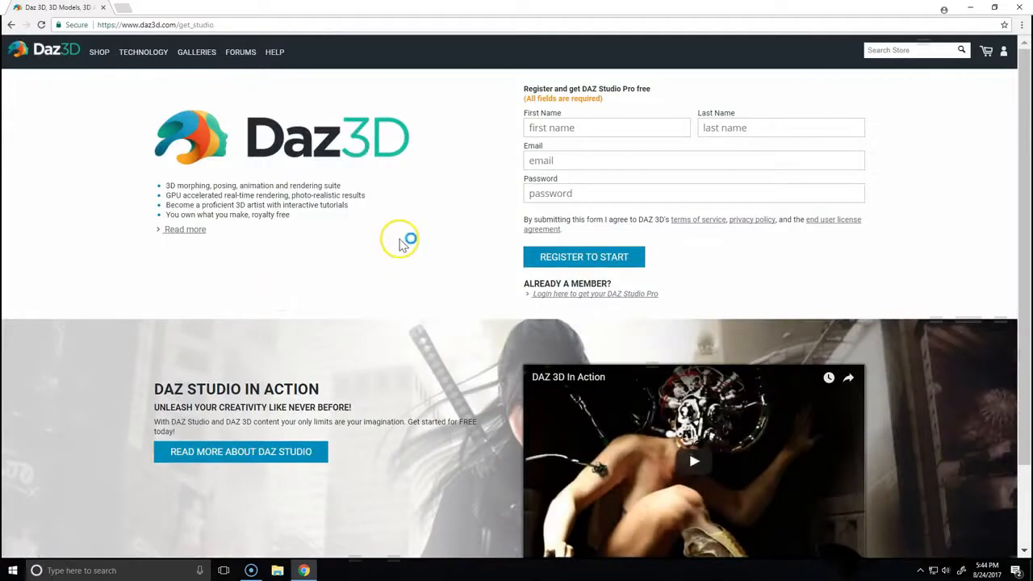
mouse_move(537, 305)
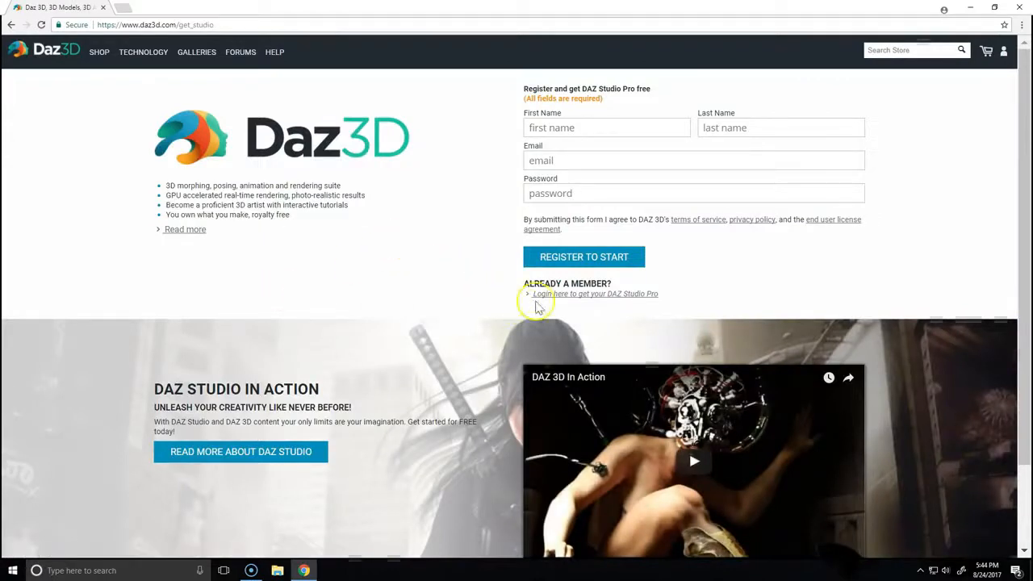
mouse_move(305, 467)
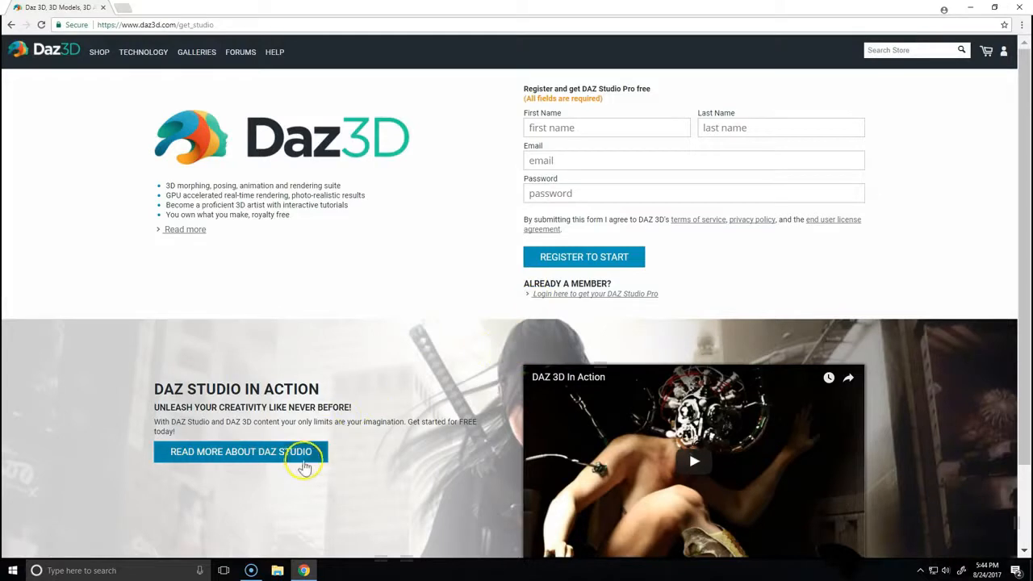
left_click(240, 451)
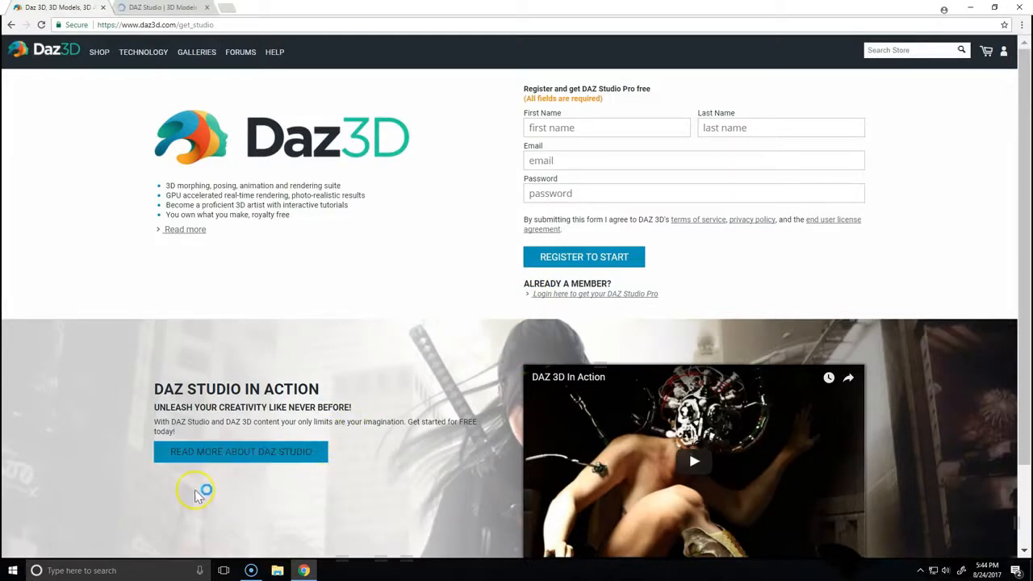
mouse_move(314, 464)
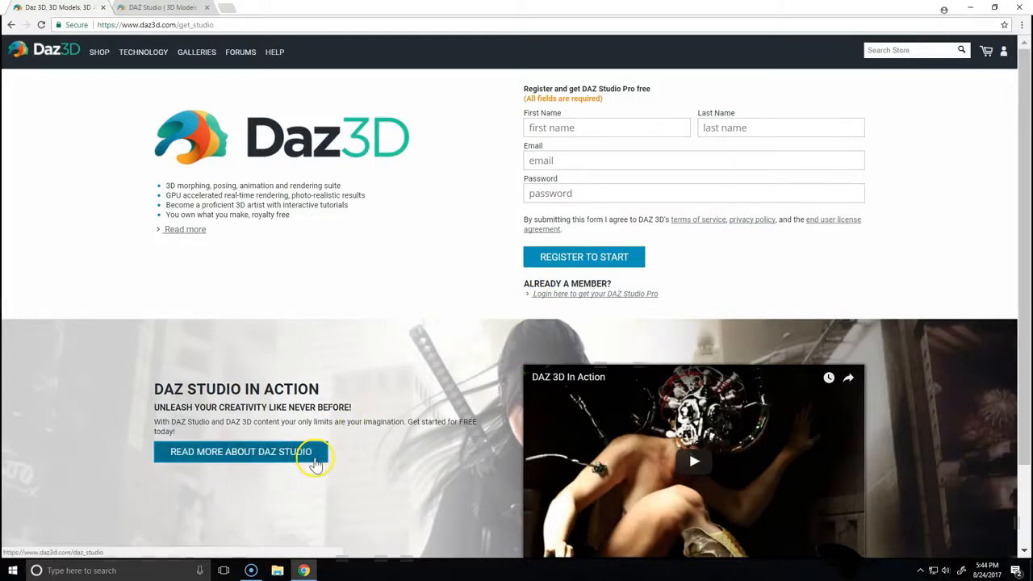
Switch to the Daz Studio tab and scroll to its Windows and Mac system requirements.
left_click(240, 451)
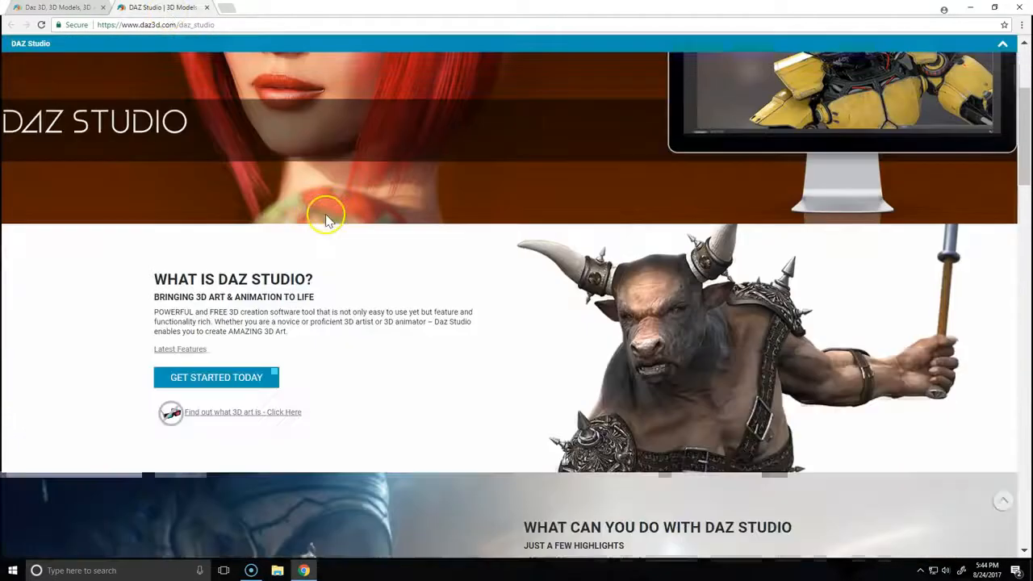
scroll("down", 3)
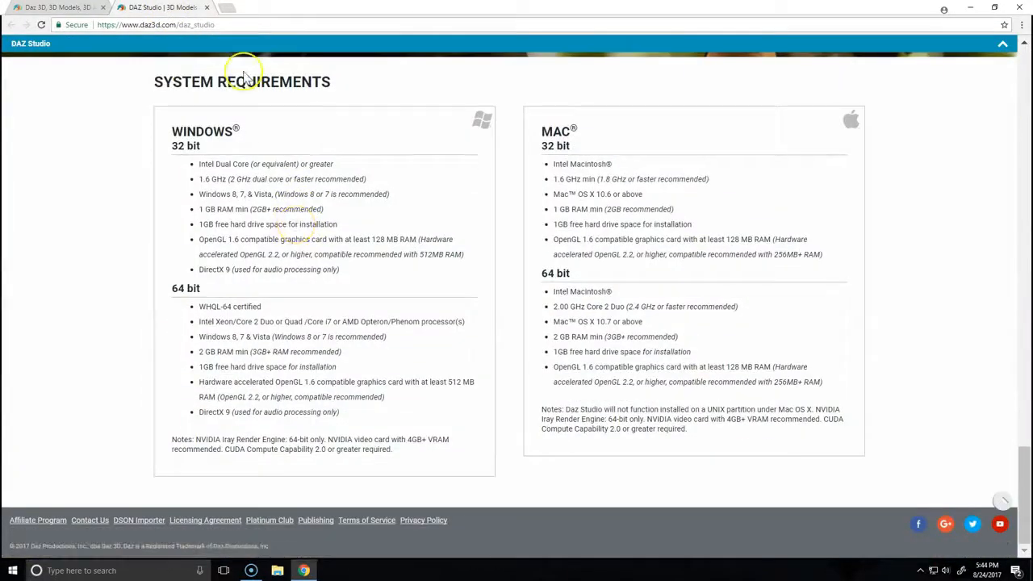
mouse_move(274, 103)
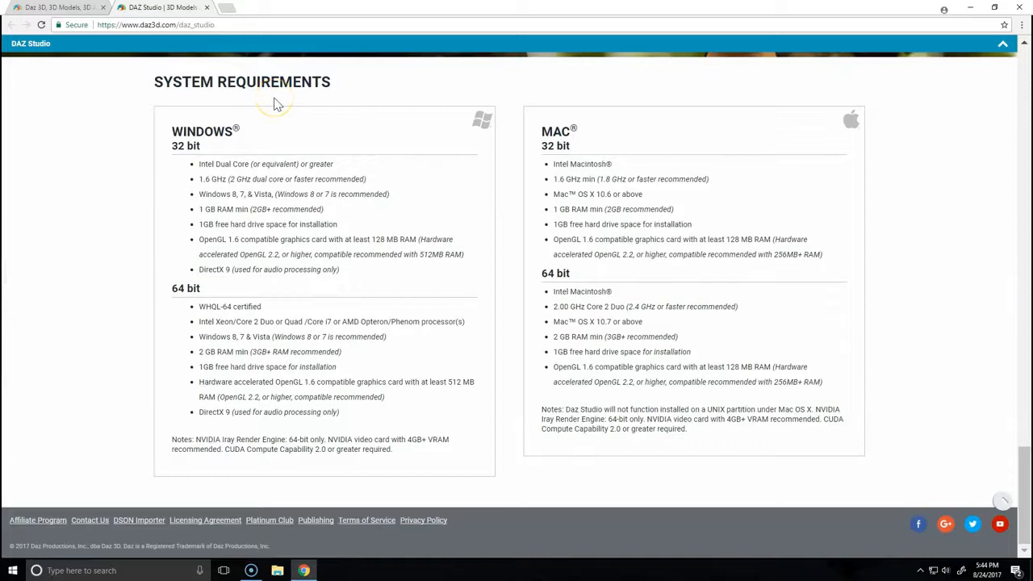
mouse_move(287, 137)
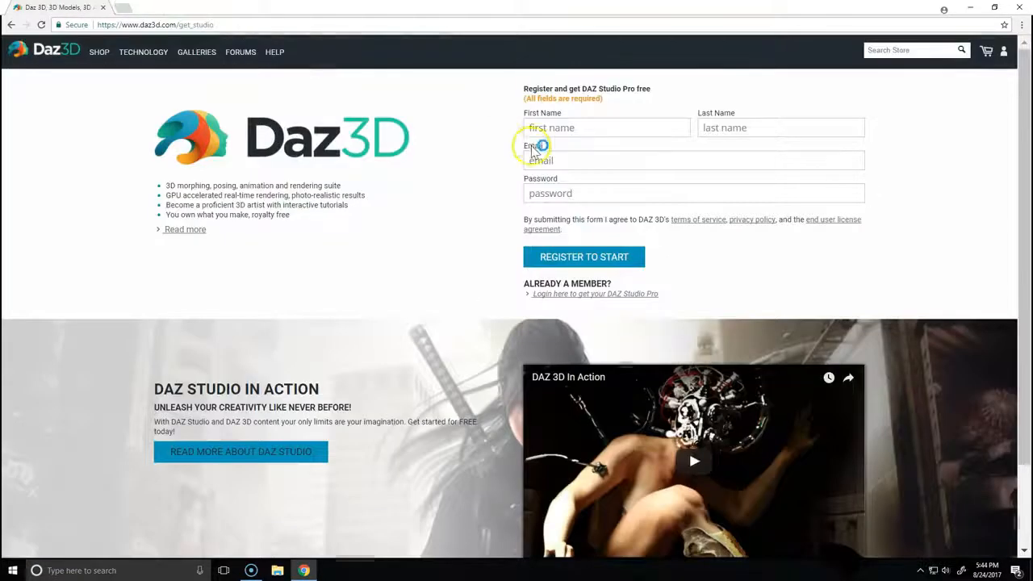
Submit the registration form and run the downloaded DAZ3DIM installer.
left_click(584, 257)
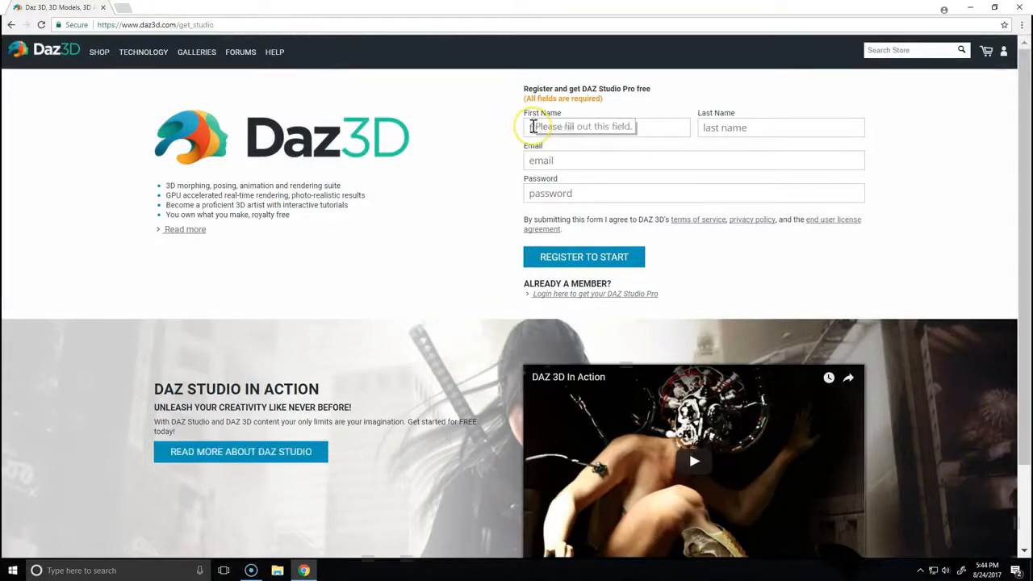
mouse_move(12, 537)
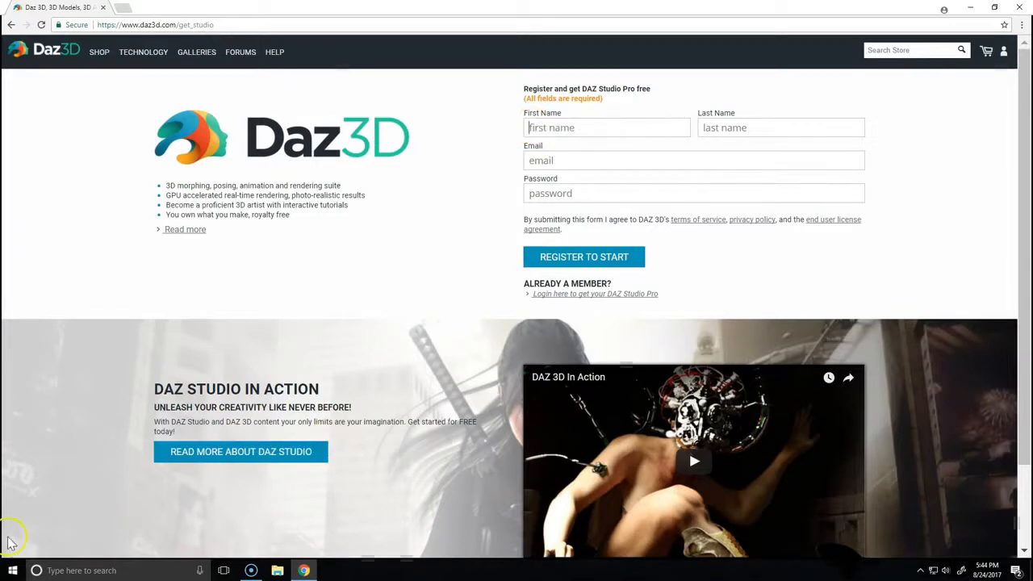
left_click(584, 256)
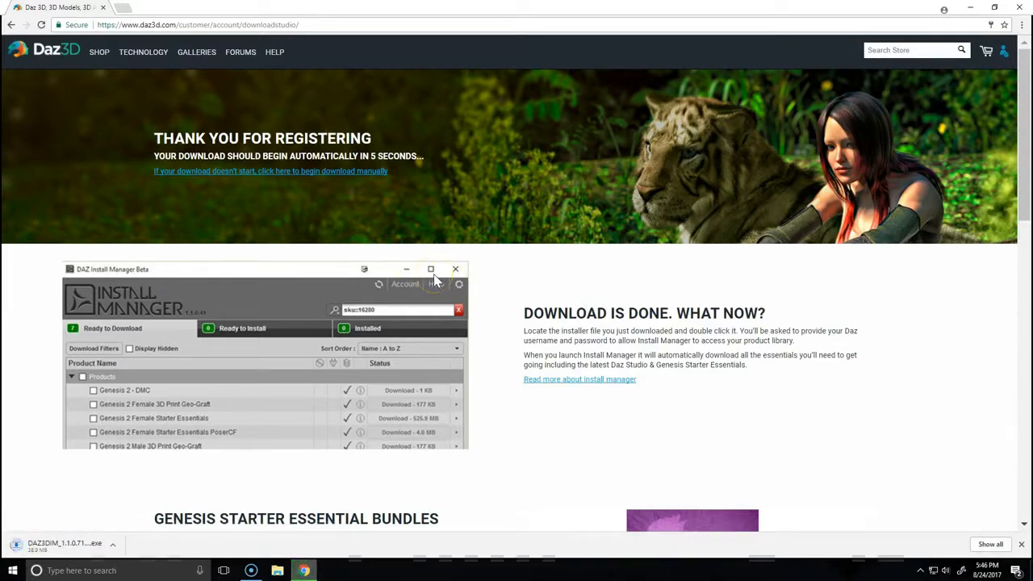
mouse_move(496, 573)
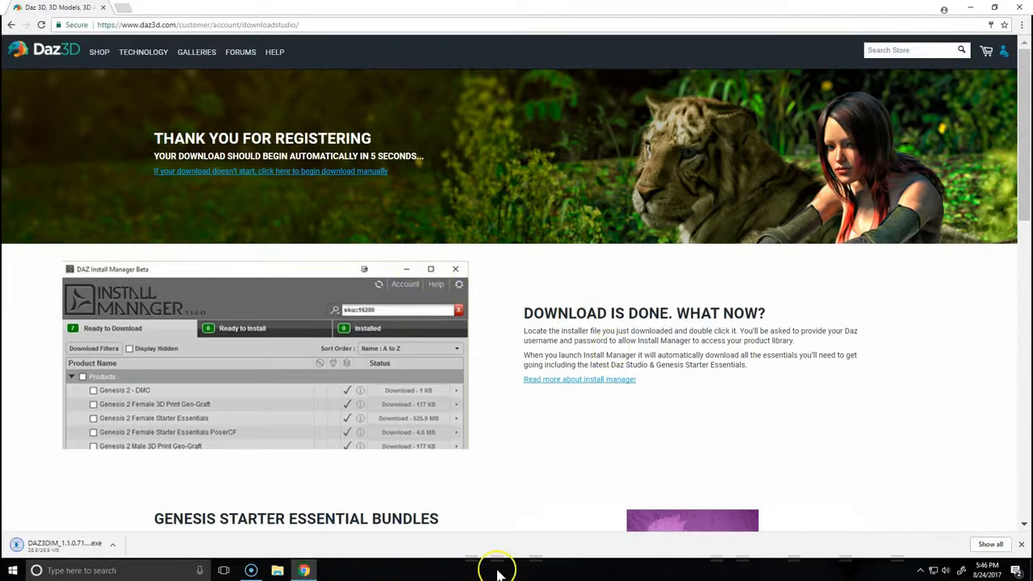
left_click(64, 546)
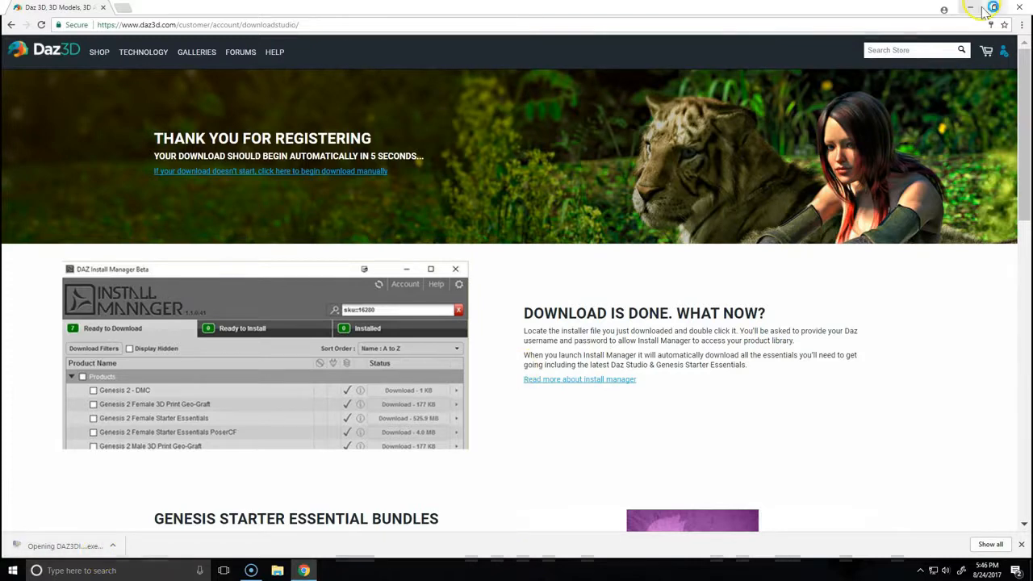
Minimize Chrome and advance through the DAZ Install Manager setup wizard.
left_click(974, 7)
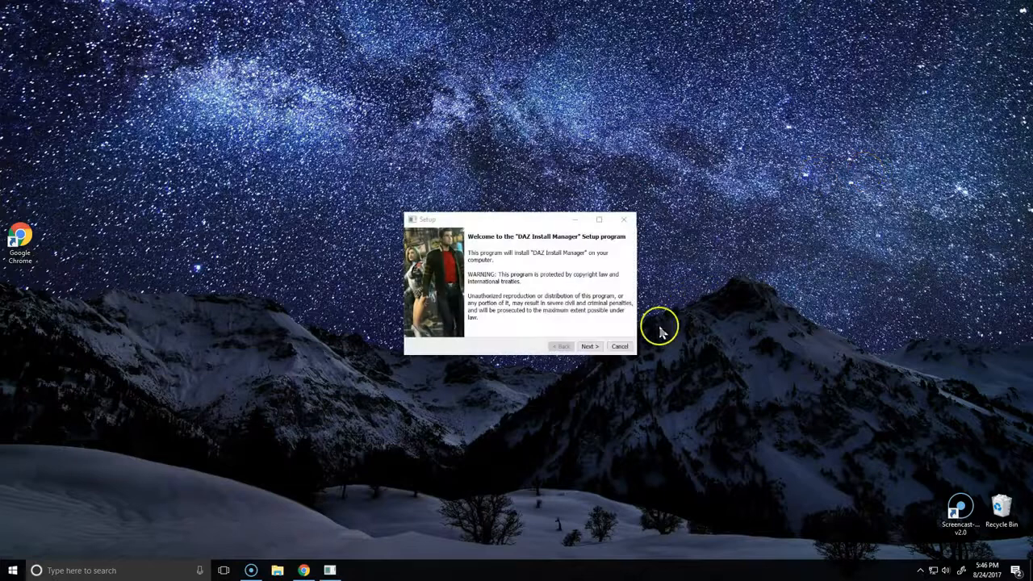
left_click(589, 347)
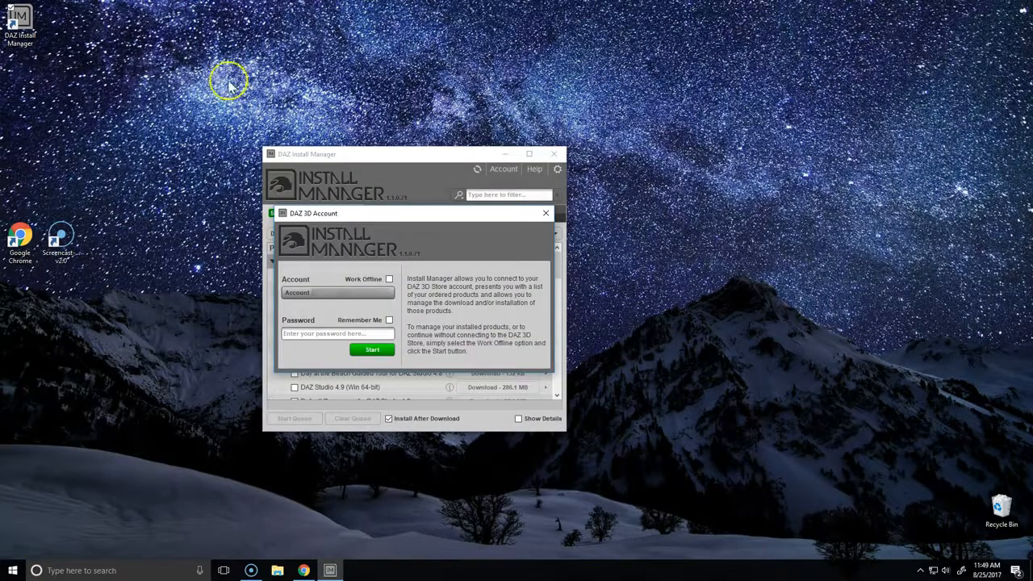
mouse_move(39, 65)
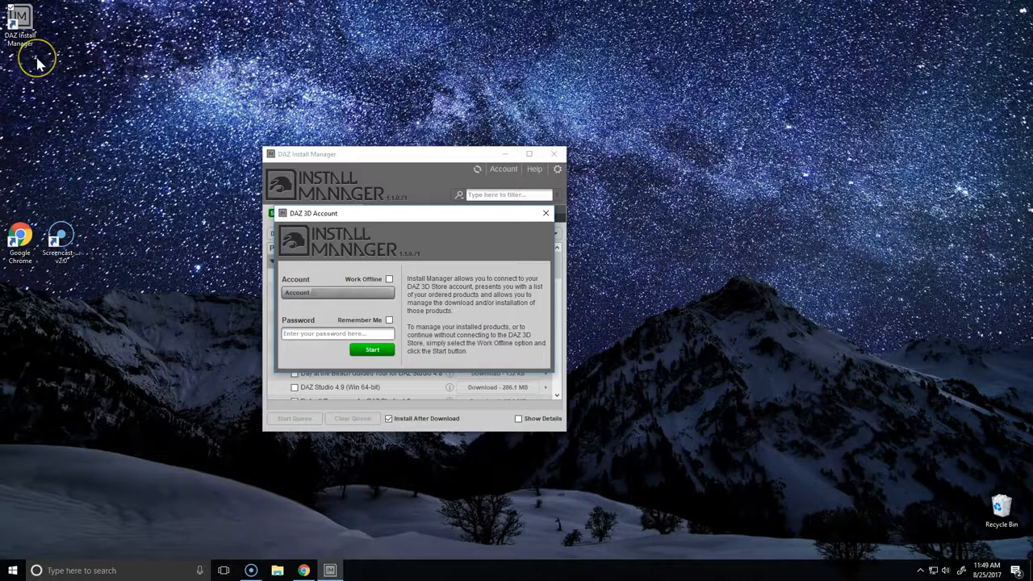
mouse_move(428, 260)
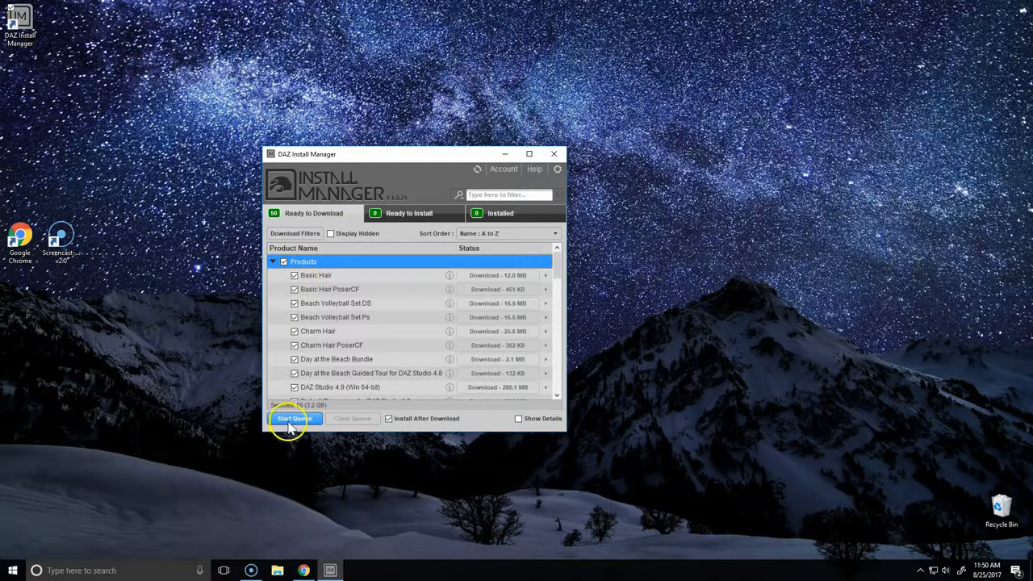
Start the queue to download and install all checked products, including DAZ Studio 4.9.
left_click(292, 418)
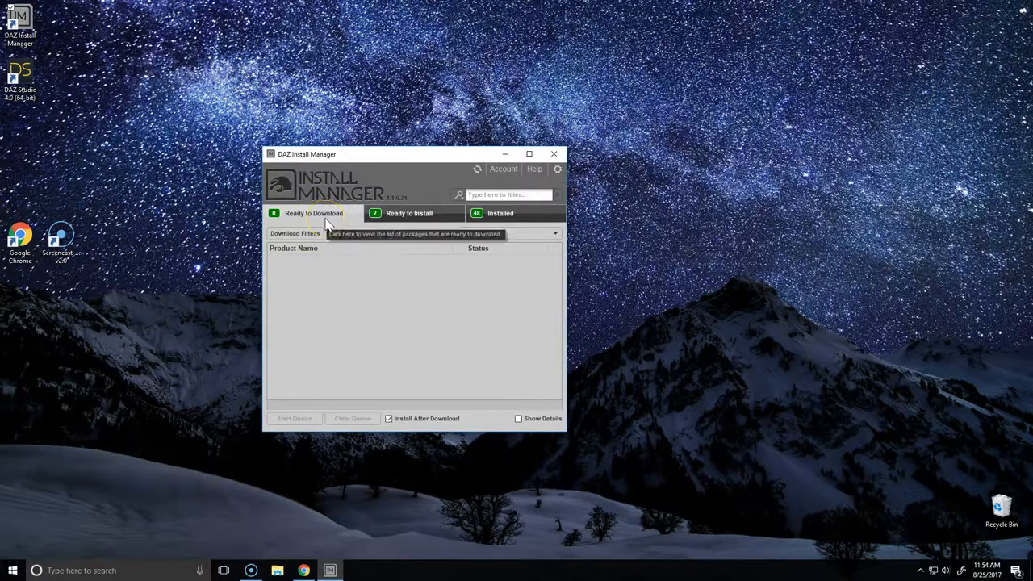
Review the Ready to Download and Ready to Install tabs for failed packages.
left_click(408, 213)
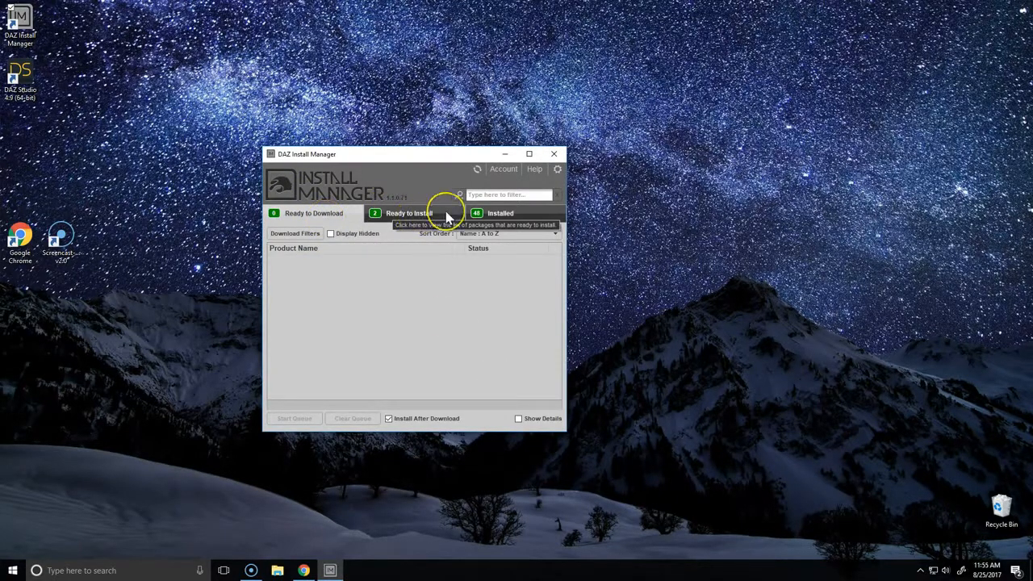
left_click(408, 213)
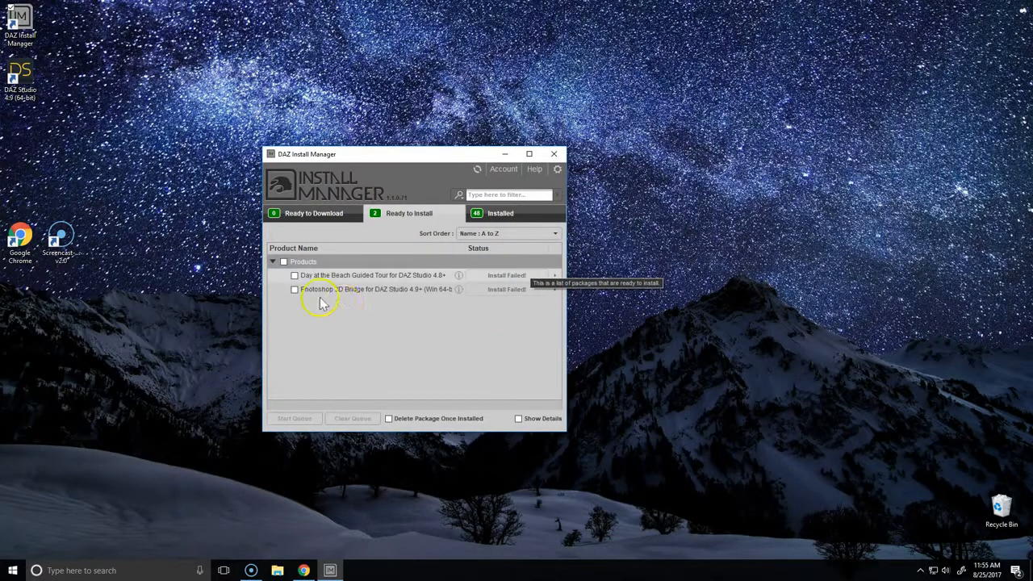
mouse_move(363, 305)
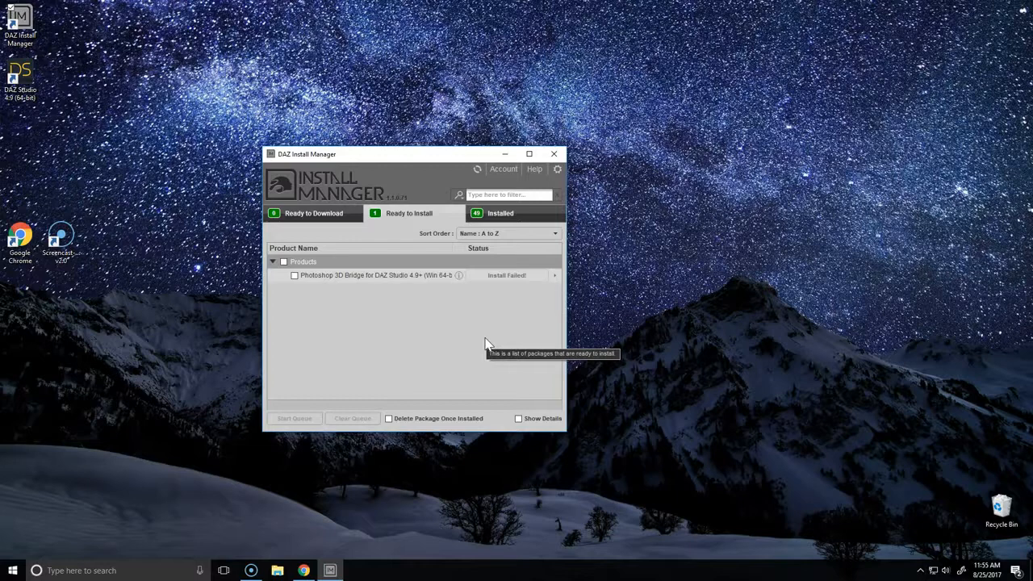
mouse_move(489, 345)
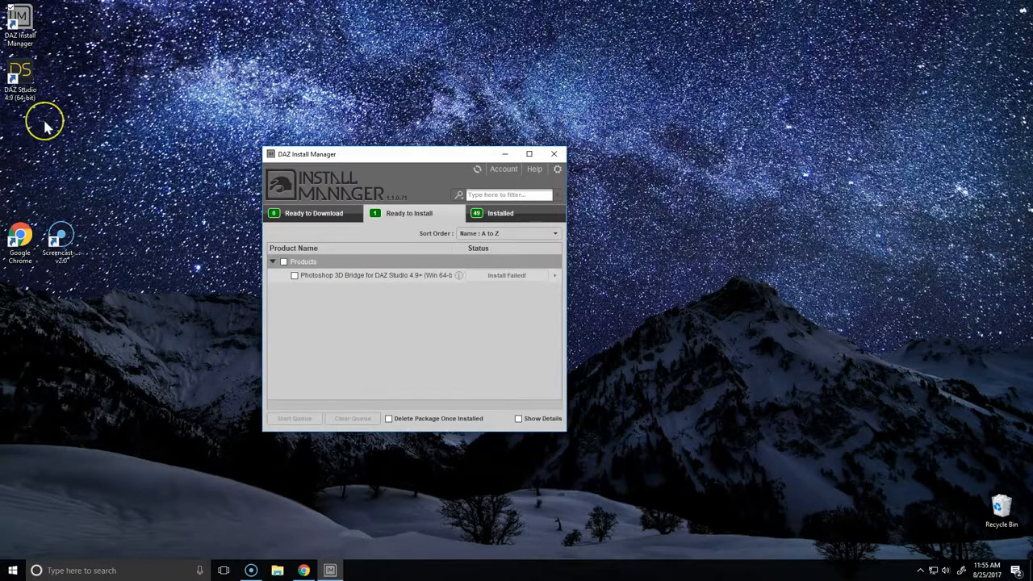
mouse_move(47, 123)
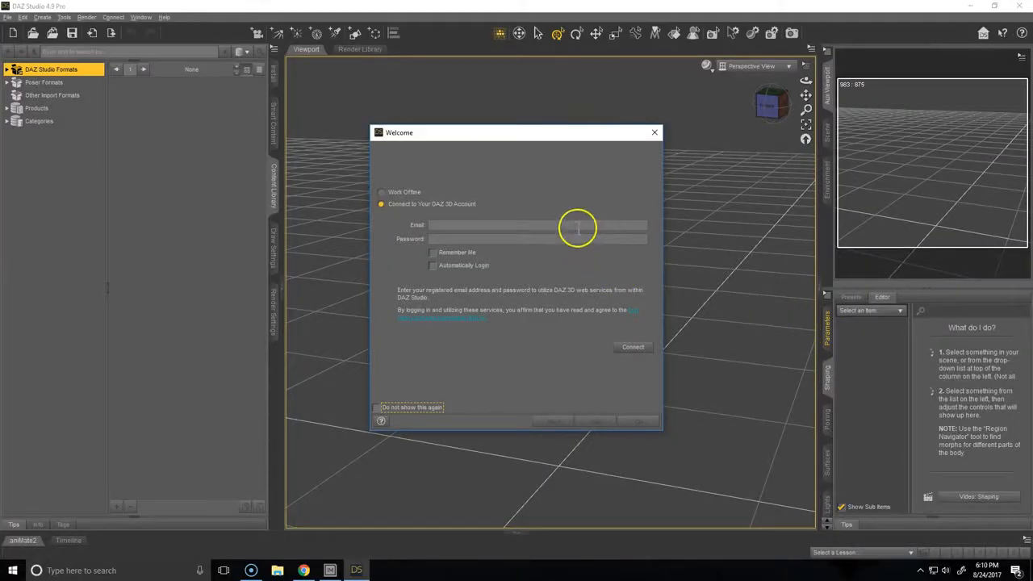
Click into the Email field of the DAZ Studio welcome sign-in dialog.
left_click(633, 347)
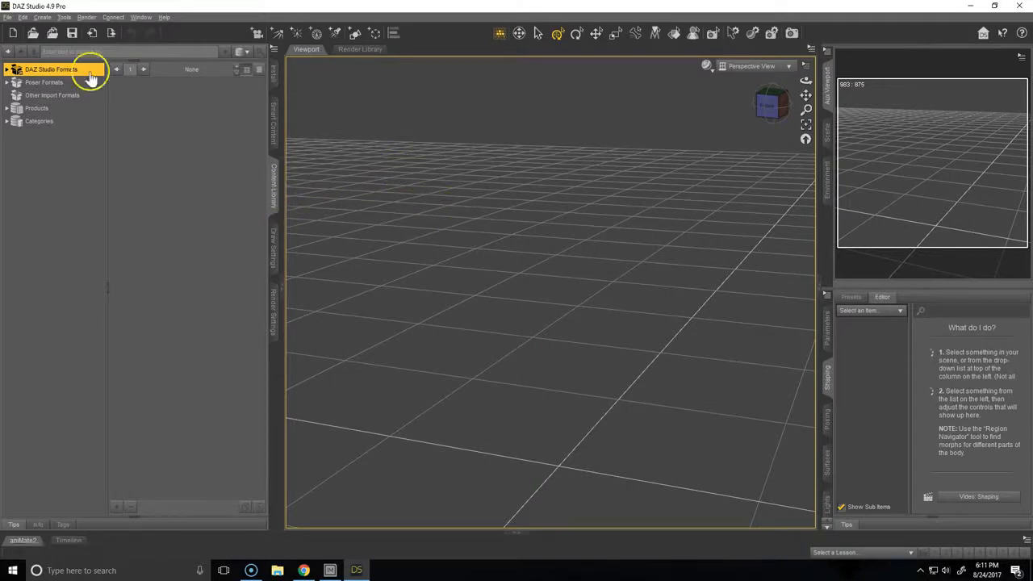
Expand DAZ Studio Formats to People > Genesis 8 Male and load Genesis 8 Basic Male.
left_click(7, 70)
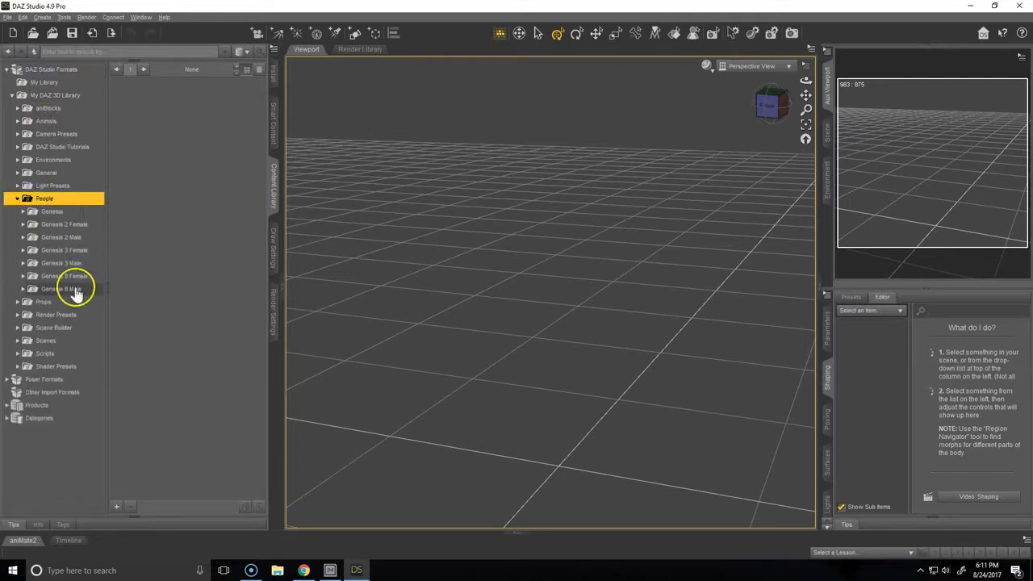
left_click(61, 288)
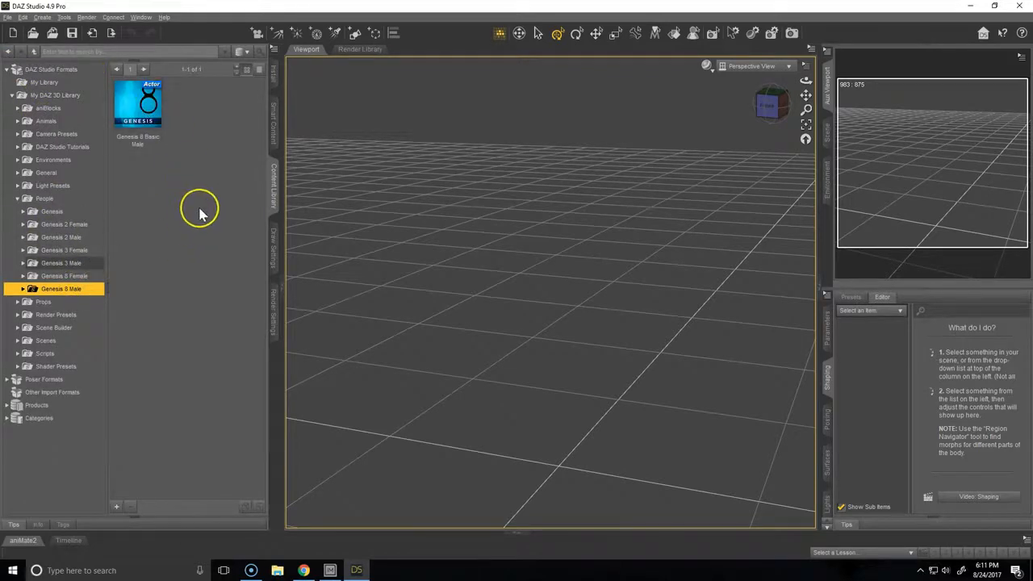
double_click(137, 104)
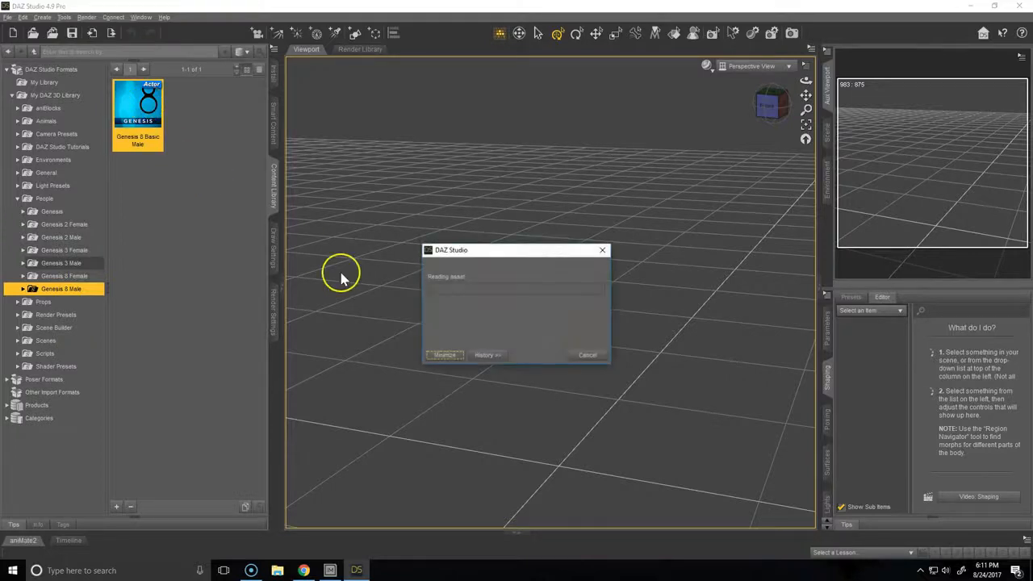